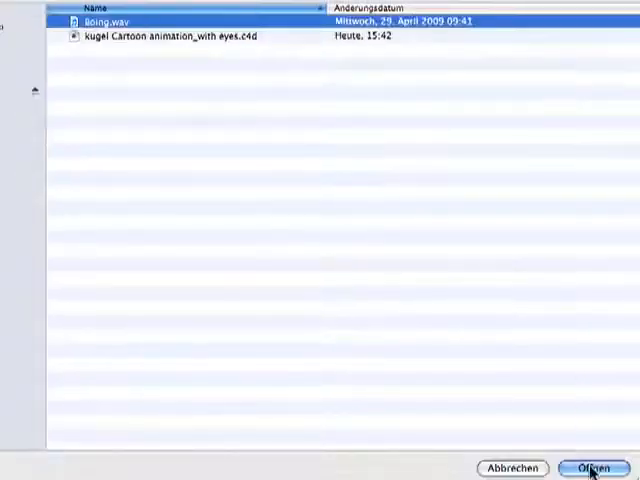
Load boing.wav from the project folder as the sound track's audio.
left_click(588, 468)
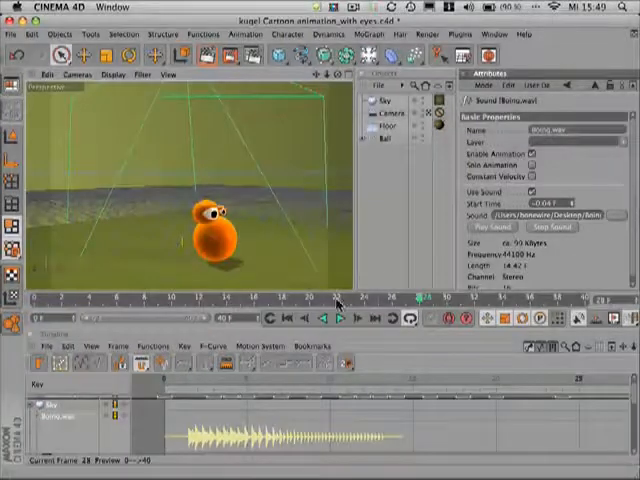
Select the sound track so its waveform shows in the timeline beneath the ball animation.
left_click(340, 318)
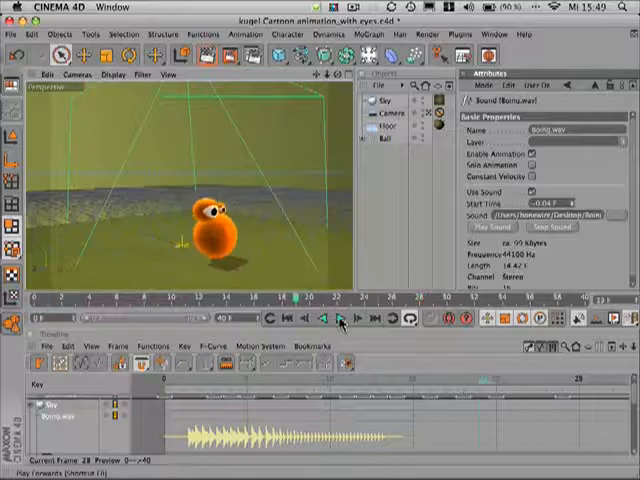